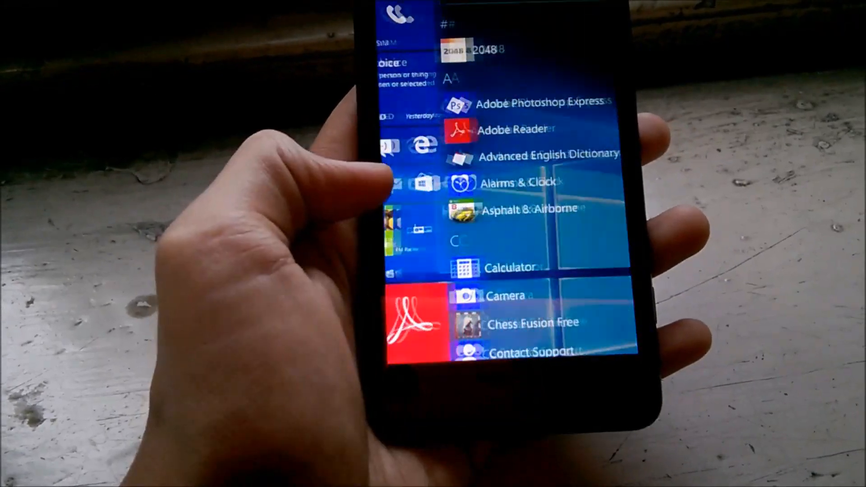
- Scroll the app list down from the A and C apps to the L and M sections
{"action": "scroll", "scroll_direction": "down", "scroll_amount": 3}
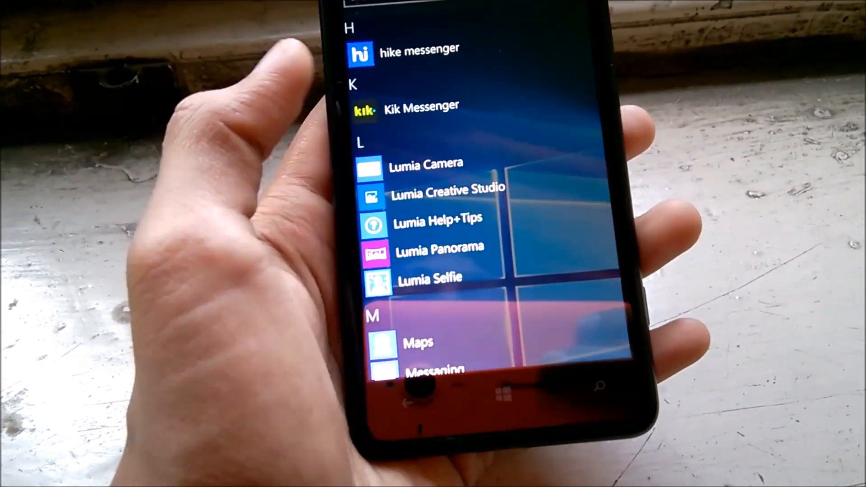
{"action": "scroll", "scroll_direction": "down", "scroll_amount": 3}
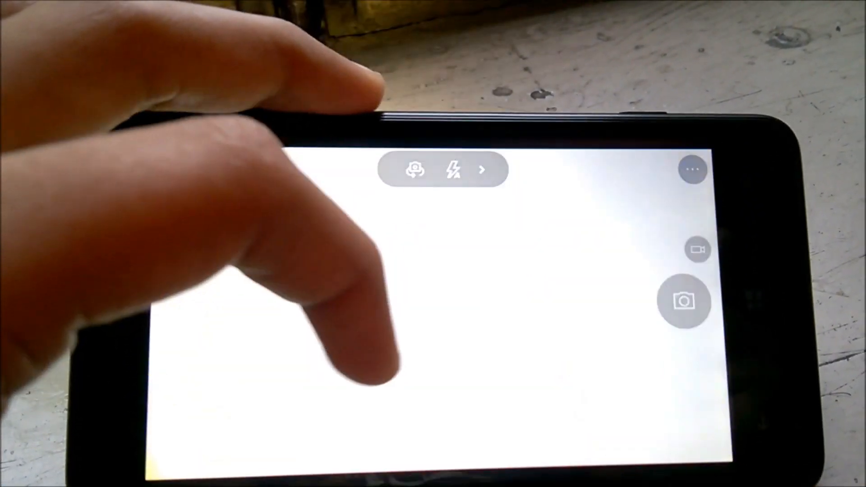
- Focus the landscape viewfinder on a spot near the middle of the scene
{"action": "left_click", "coordinate": [403, 331]}
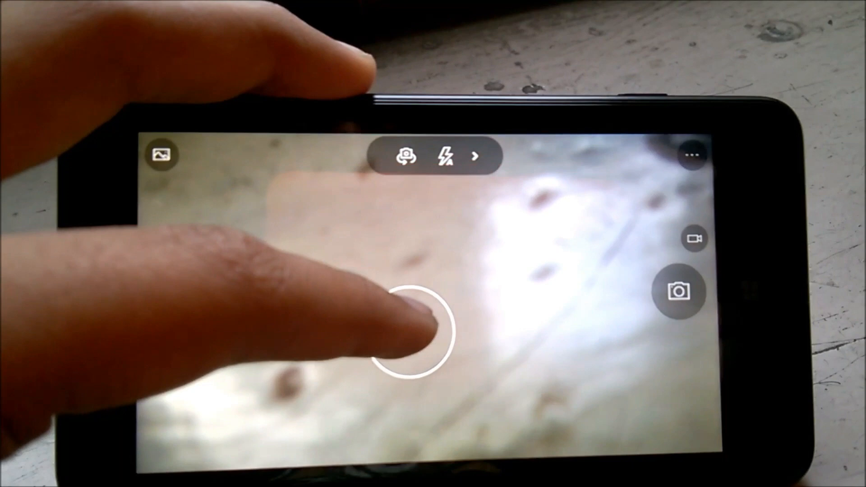
{"action": "left_click", "coordinate": [411, 331]}
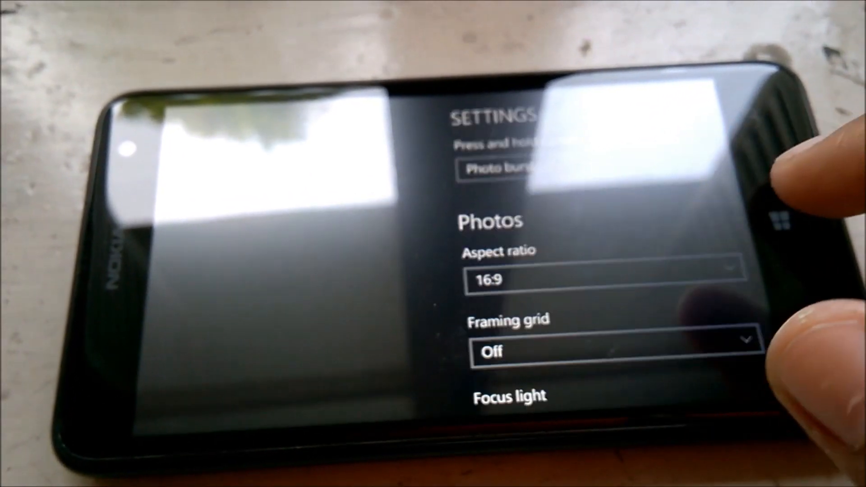
- Scroll through the camera settings to the 1920x1080p/30 fps video options and leave the page
{"action": "scroll", "scroll_direction": "down", "scroll_amount": 3}
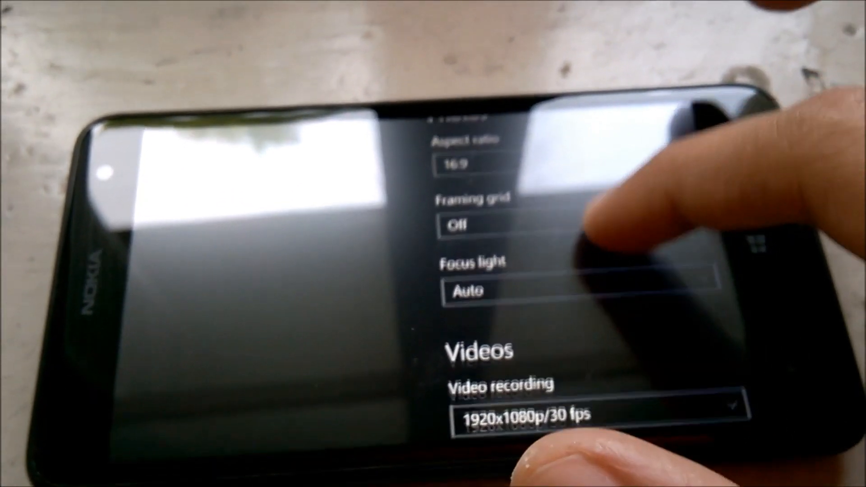
{"action": "scroll", "scroll_direction": "down", "scroll_amount": 3}
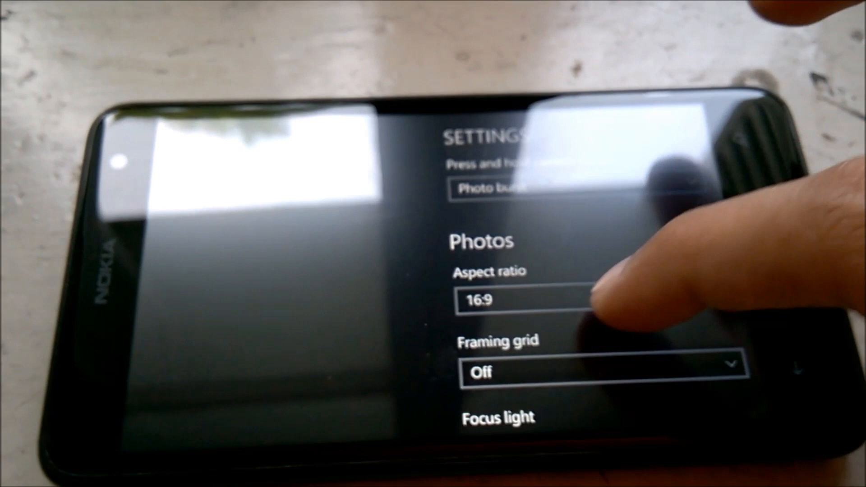
{"action": "scroll", "scroll_direction": "down", "scroll_amount": 3}
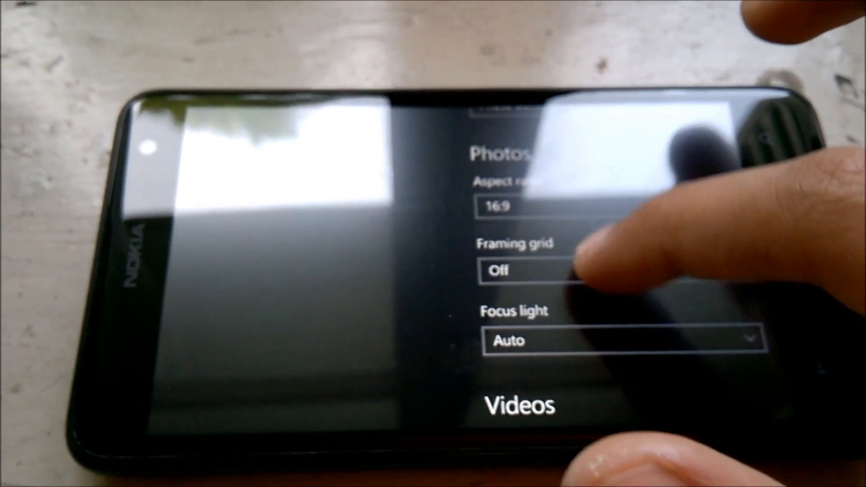
{"action": "left_click", "coordinate": [543, 269]}
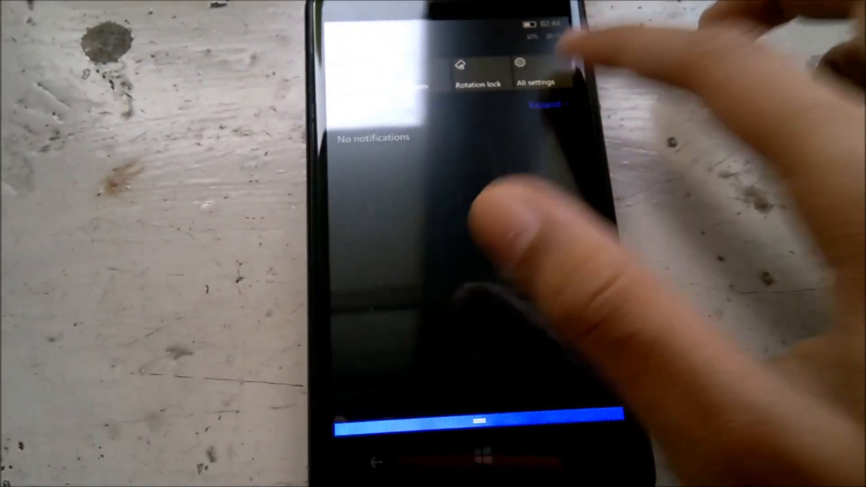
- Go through Settings to About > More info showing Lumia 625 with 512 MB RAM
{"action": "left_click", "coordinate": [540, 76]}
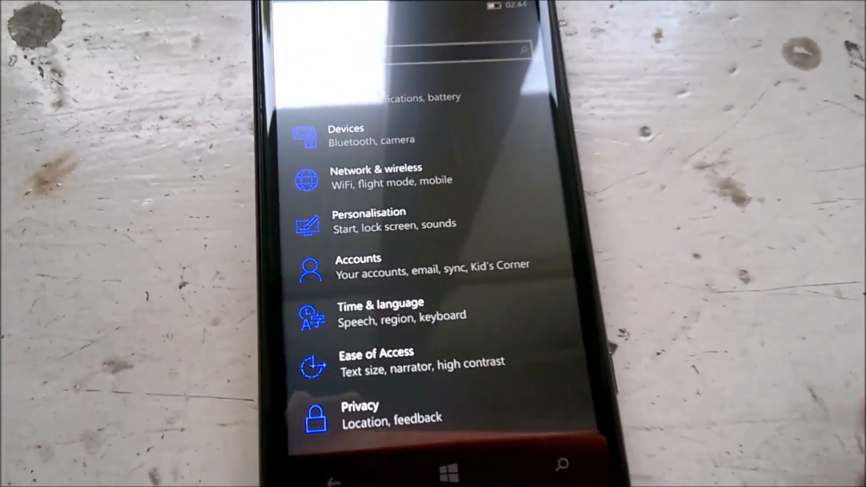
{"action": "left_click", "coordinate": [345, 135]}
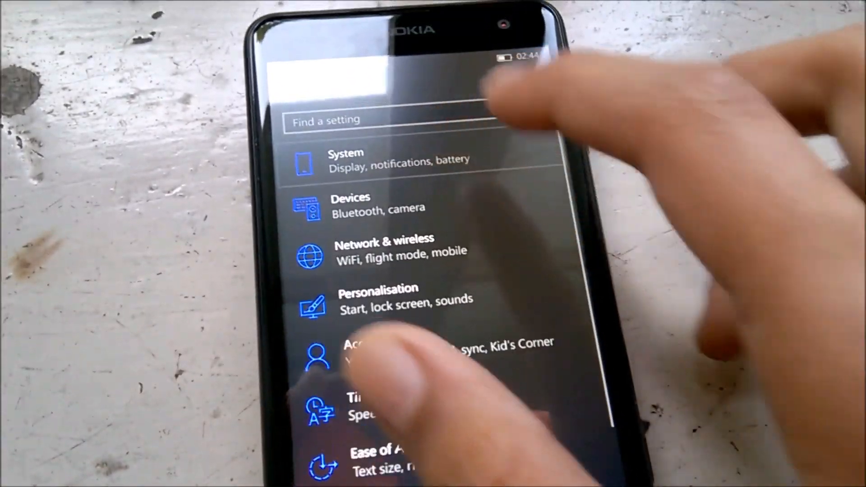
{"action": "scroll", "scroll_direction": "down", "scroll_amount": 3}
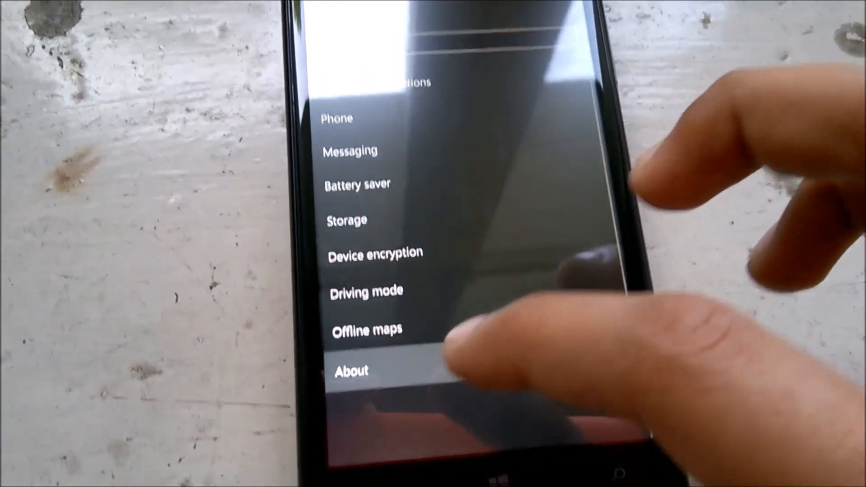
{"action": "left_click", "coordinate": [350, 369]}
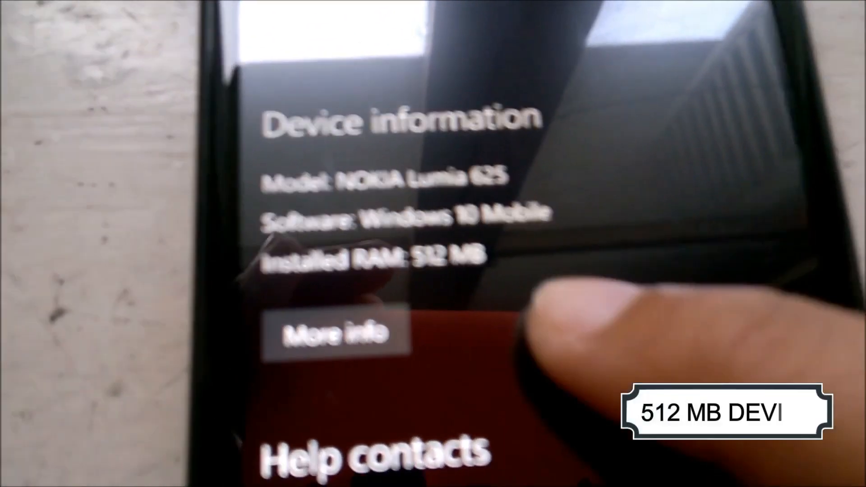
{"action": "left_click", "coordinate": [331, 334]}
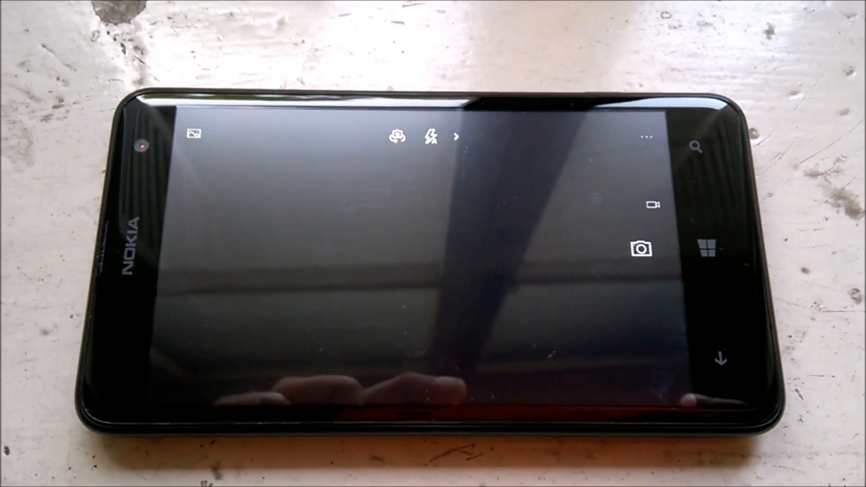
- Switch to video mode, record a clip to about 00:07 and stop it
{"action": "left_click", "coordinate": [650, 205]}
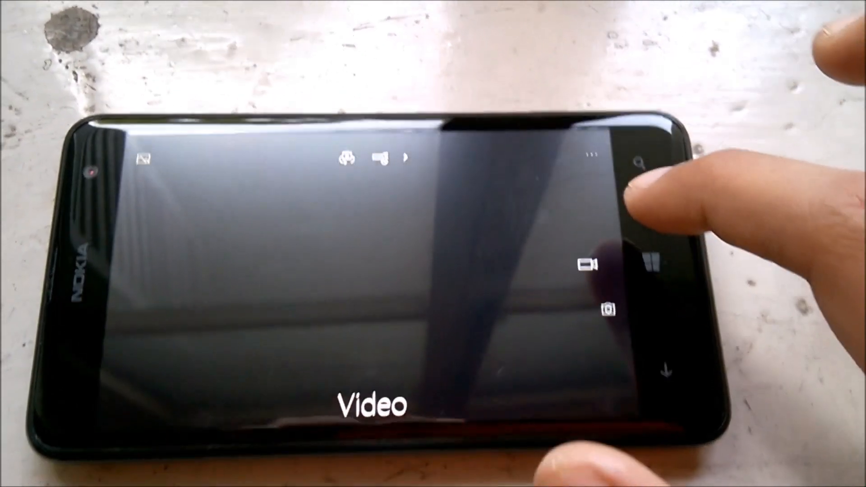
{"action": "left_click", "coordinate": [588, 265]}
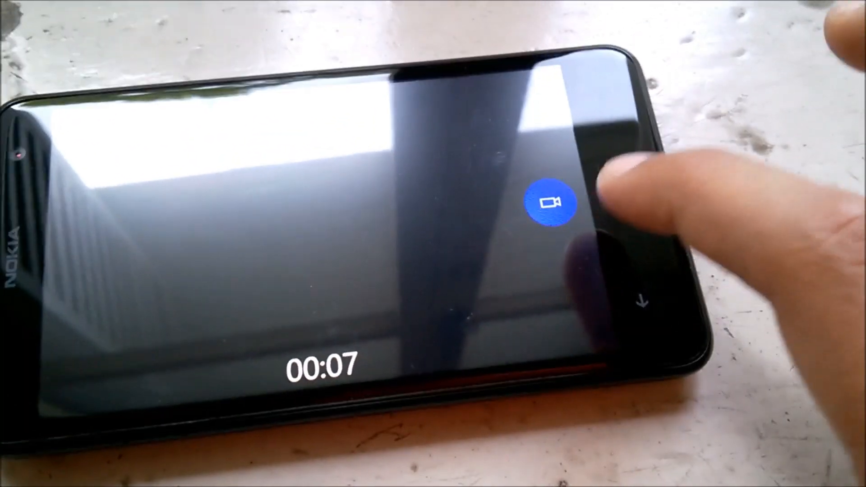
{"action": "left_click", "coordinate": [554, 202]}
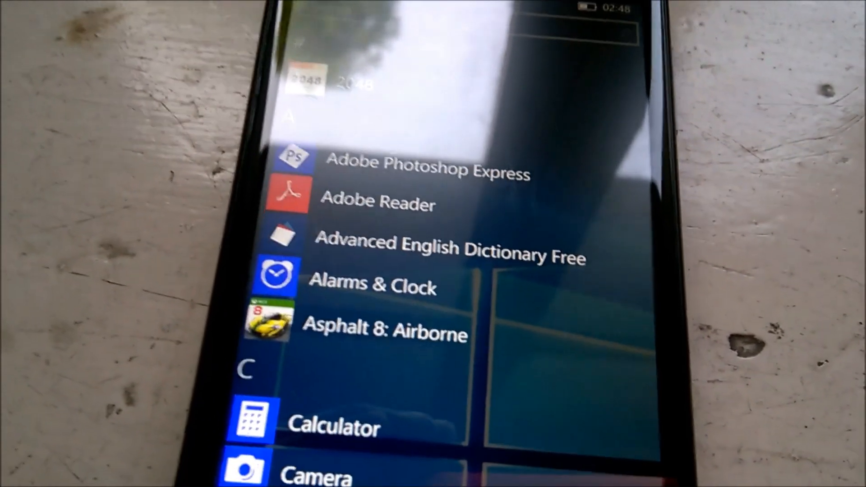
{"action": "scroll", "scroll_direction": "down", "scroll_amount": 3}
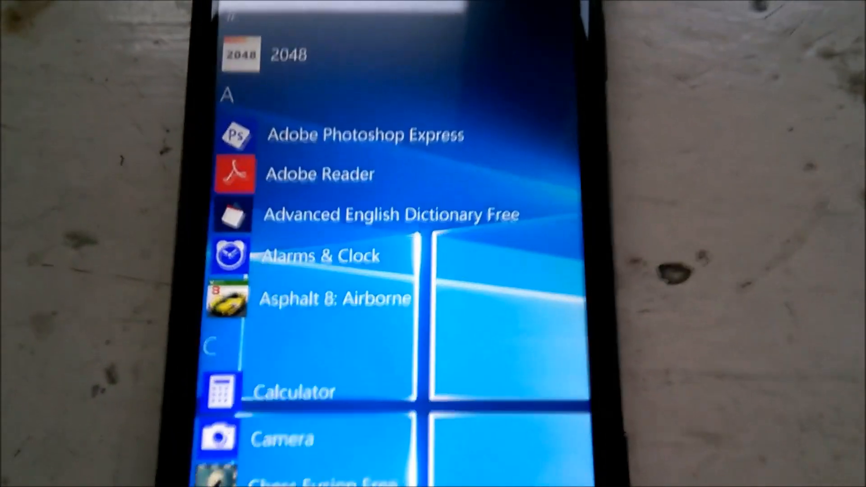
{"action": "scroll", "scroll_direction": "down", "scroll_amount": 3}
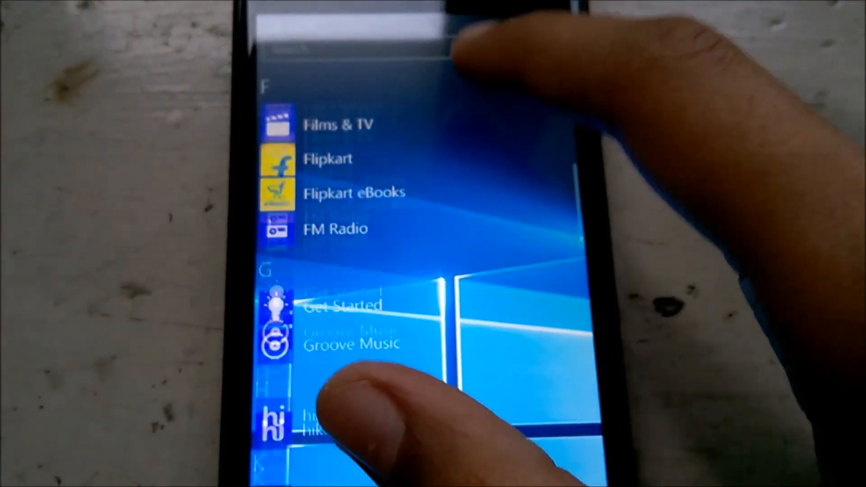